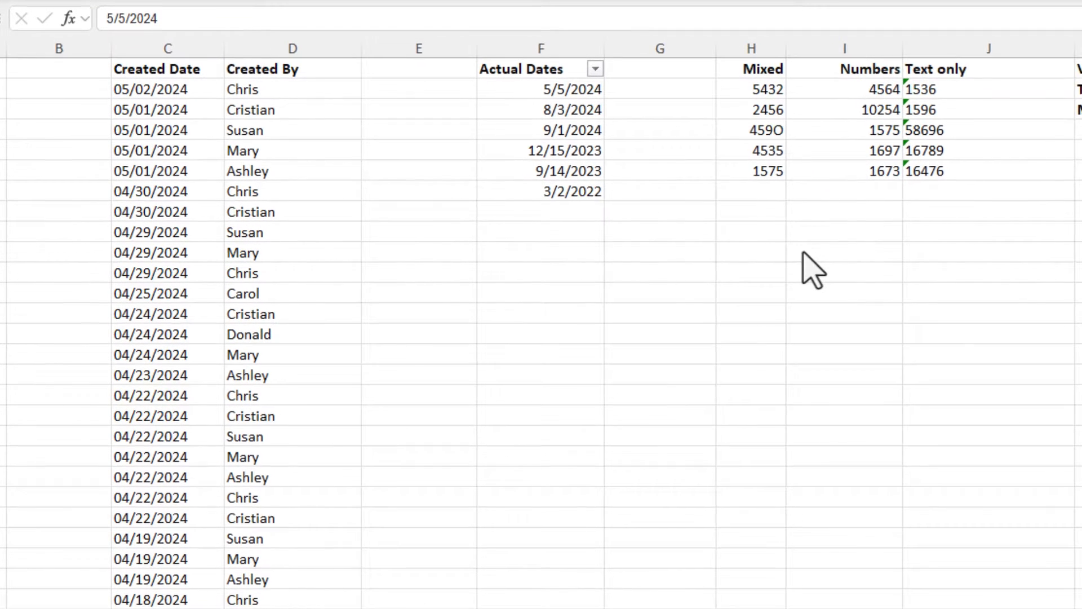
Inspect a text date, turn on Data filtering and check the Created Date filter list
{"action": "left_click", "coordinate": [168, 88]}
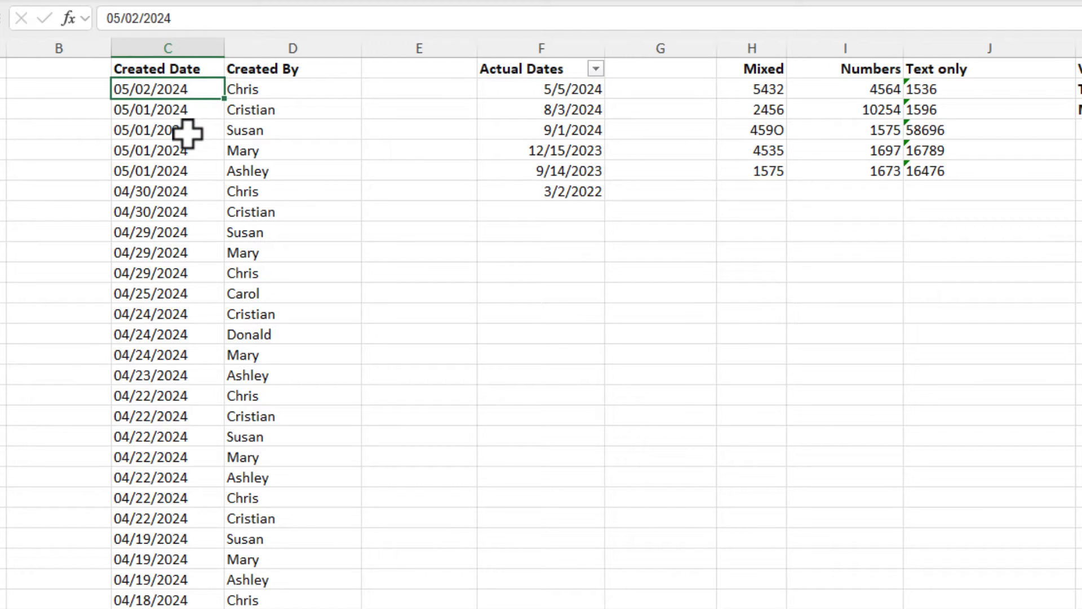
{"action": "mouse_move", "coordinate": [186, 127]}
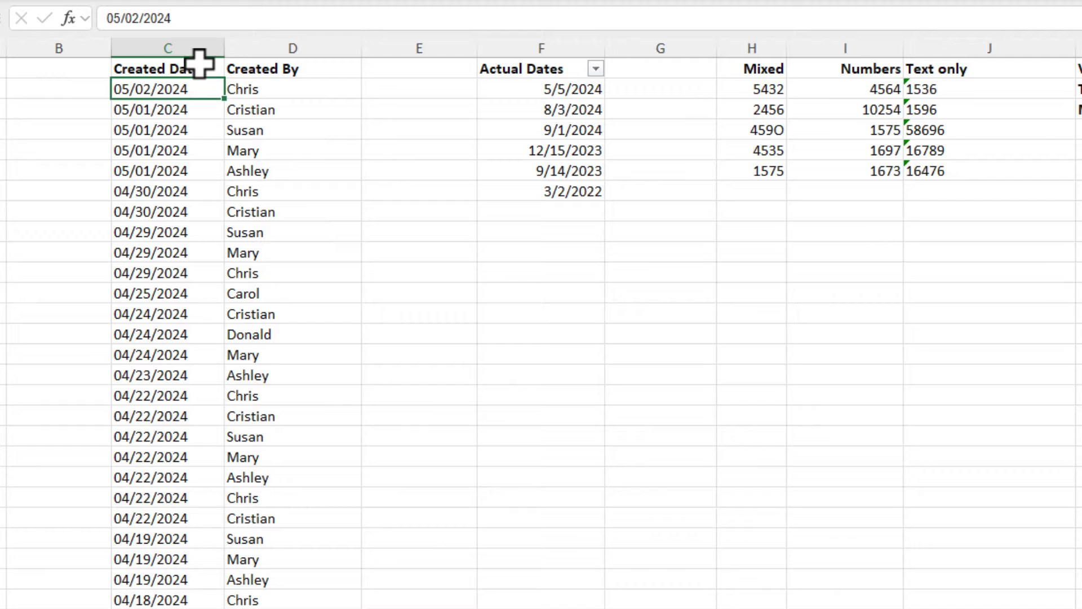
{"action": "left_click", "coordinate": [167, 48]}
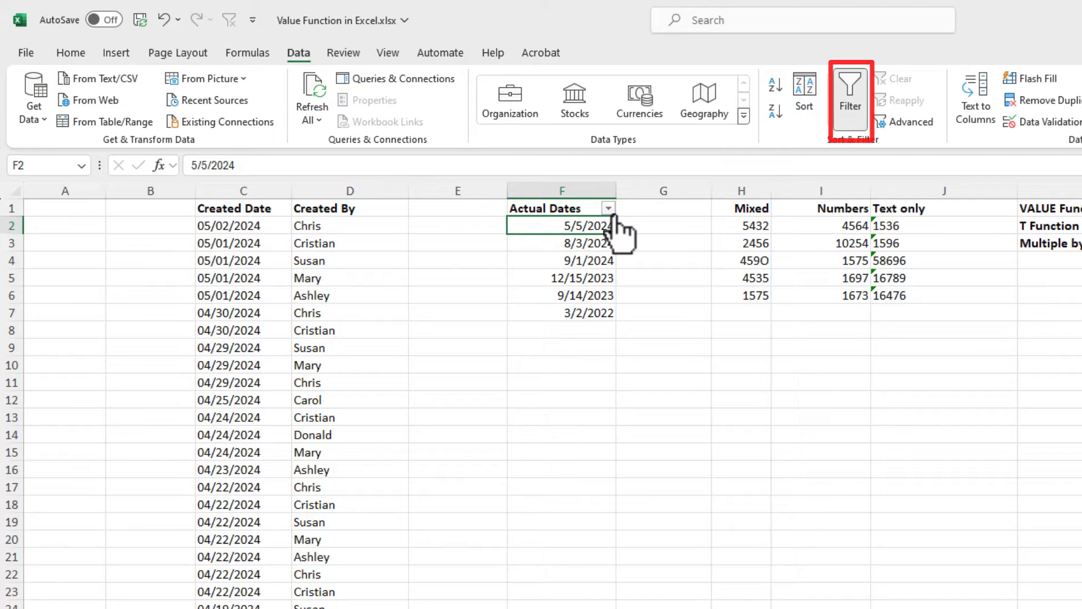
{"action": "left_click", "coordinate": [606, 208]}
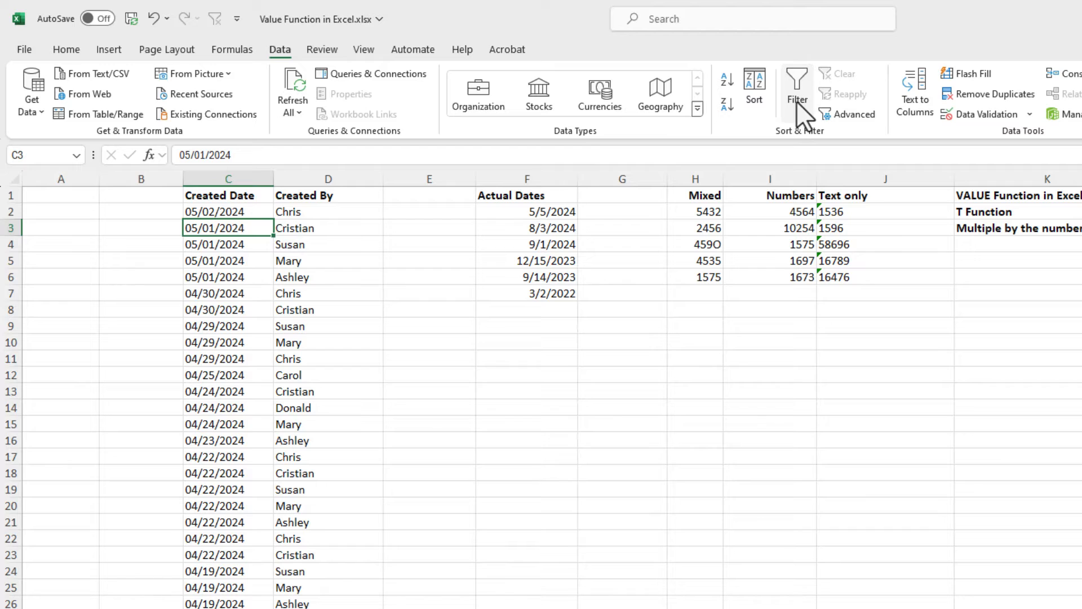
{"action": "left_click", "coordinate": [796, 91]}
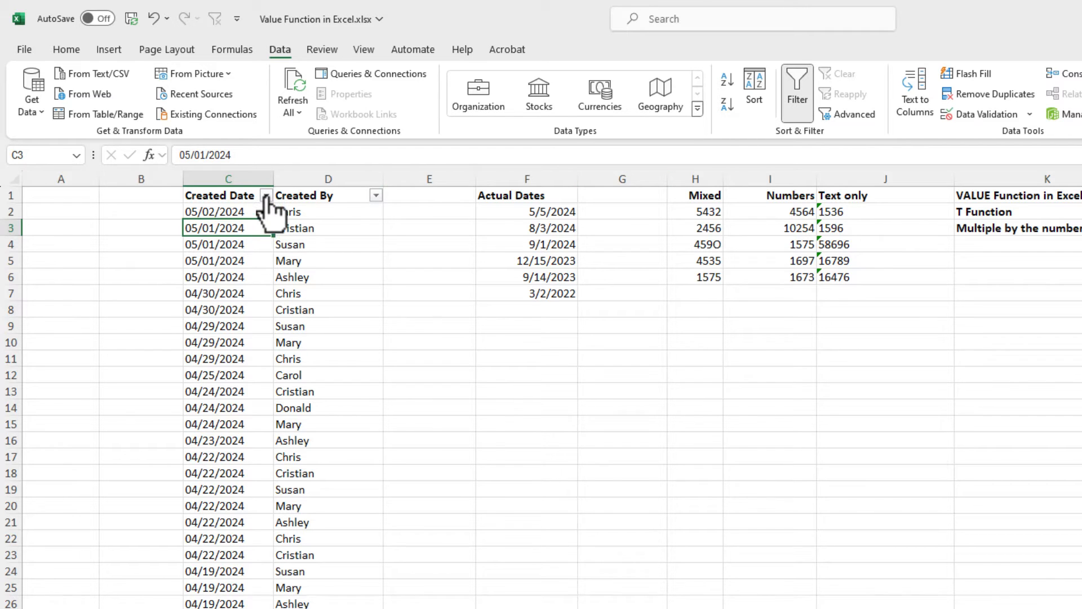
{"action": "left_click", "coordinate": [266, 195]}
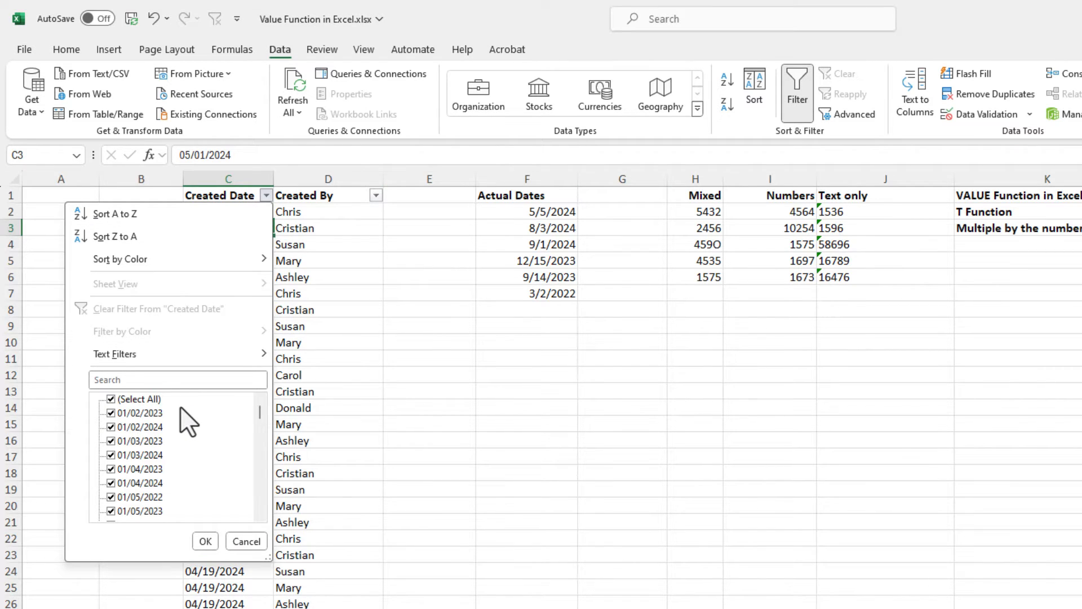
{"action": "mouse_move", "coordinate": [238, 549]}
{"action": "type", "text": "="}
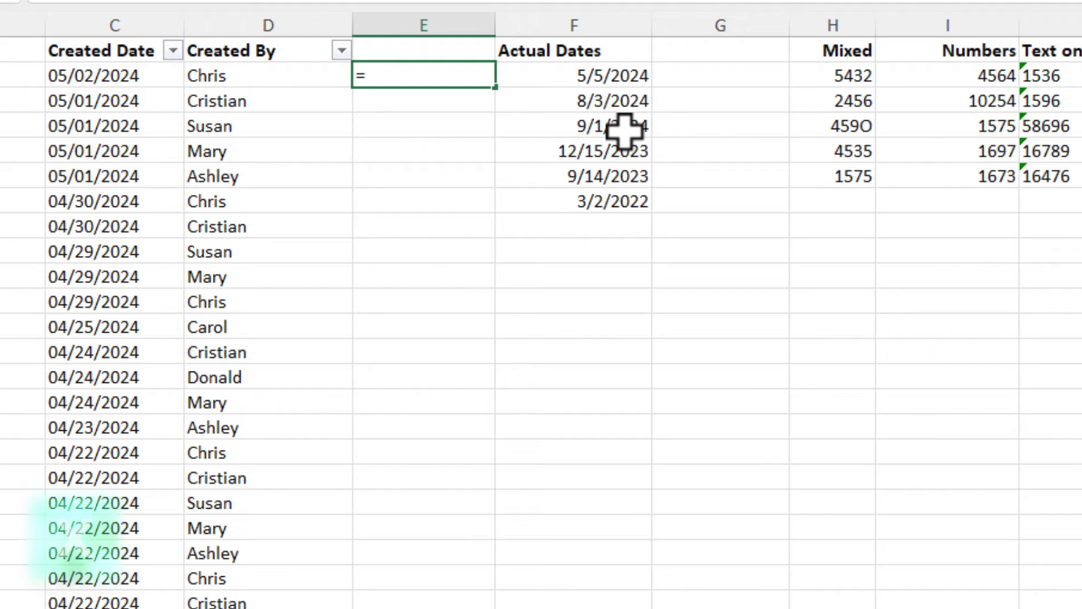
Enter =VALUE(C2) in E2, returning the date serial 45414
{"action": "type", "text": "valu"}
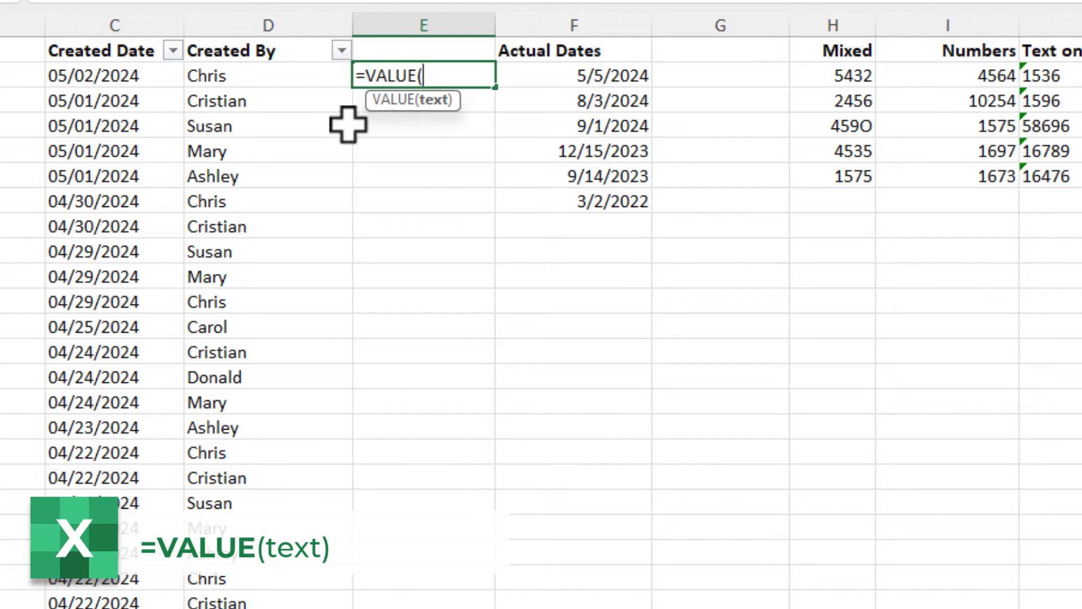
{"action": "left_click", "coordinate": [115, 75]}
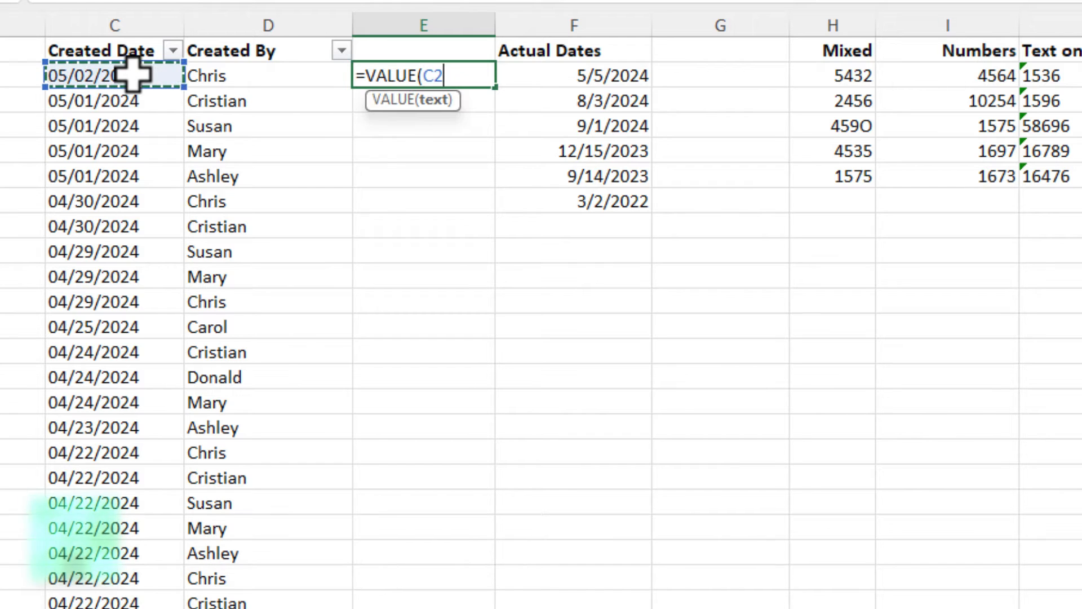
{"action": "key", "text": "Enter"}
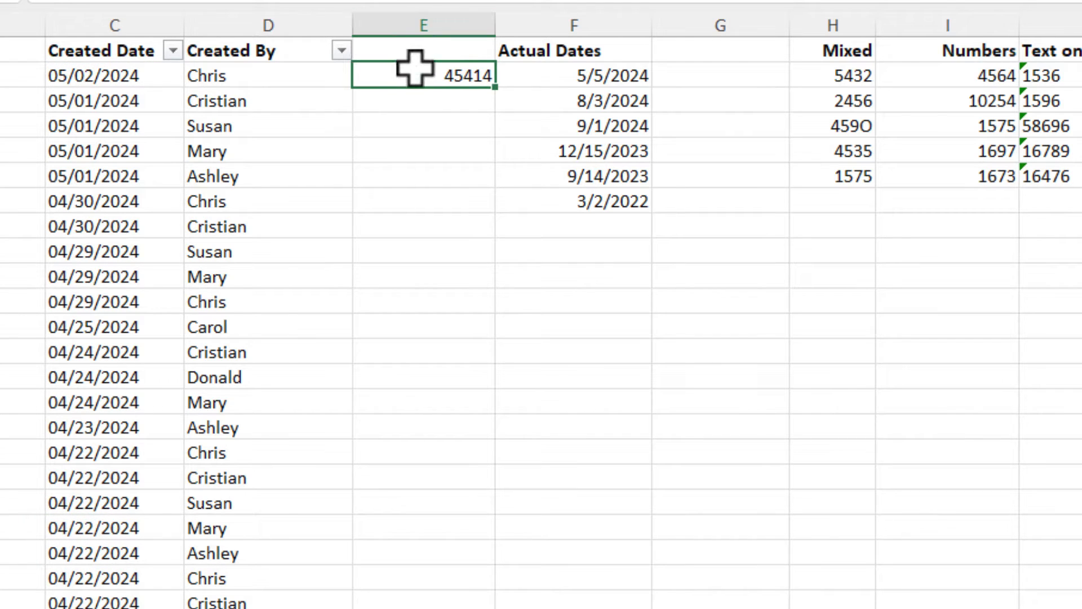
{"action": "mouse_move", "coordinate": [422, 79]}
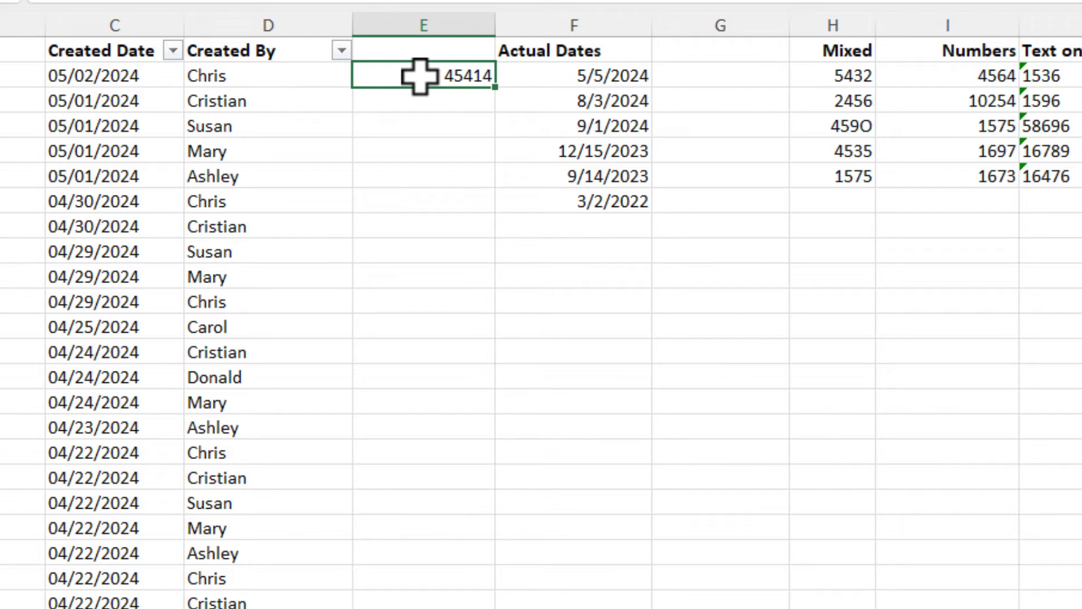
{"action": "mouse_move", "coordinate": [500, 91]}
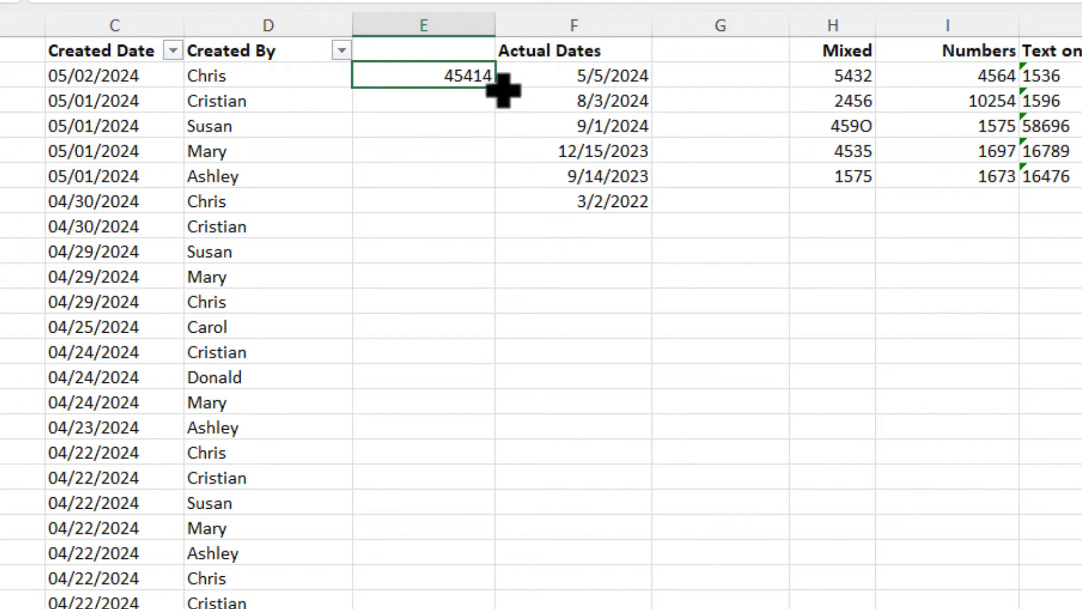
Fill the VALUE formula down column E and copy its results onto Created Date as values only
{"action": "left_click_drag", "start_coordinate": [500, 90], "coordinate": [431, 601]}
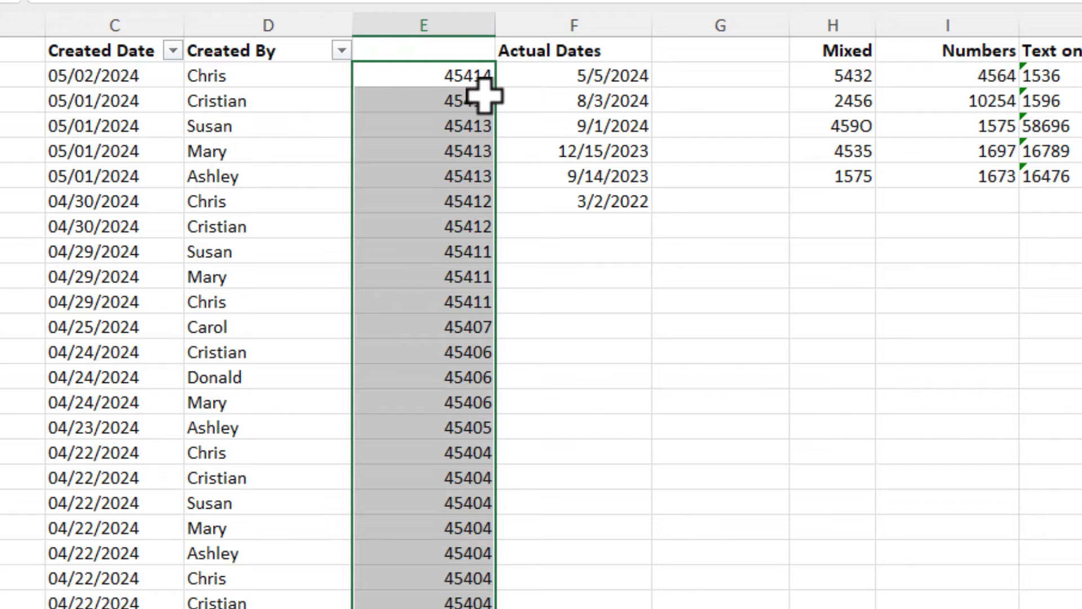
{"action": "left_click", "coordinate": [114, 51]}
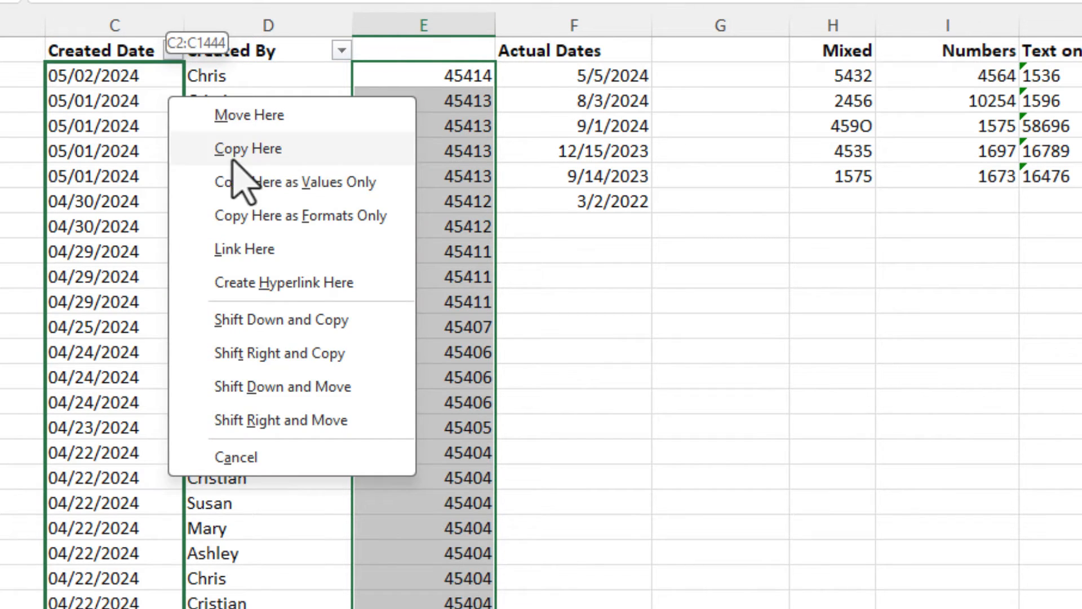
{"action": "mouse_move", "coordinate": [294, 183]}
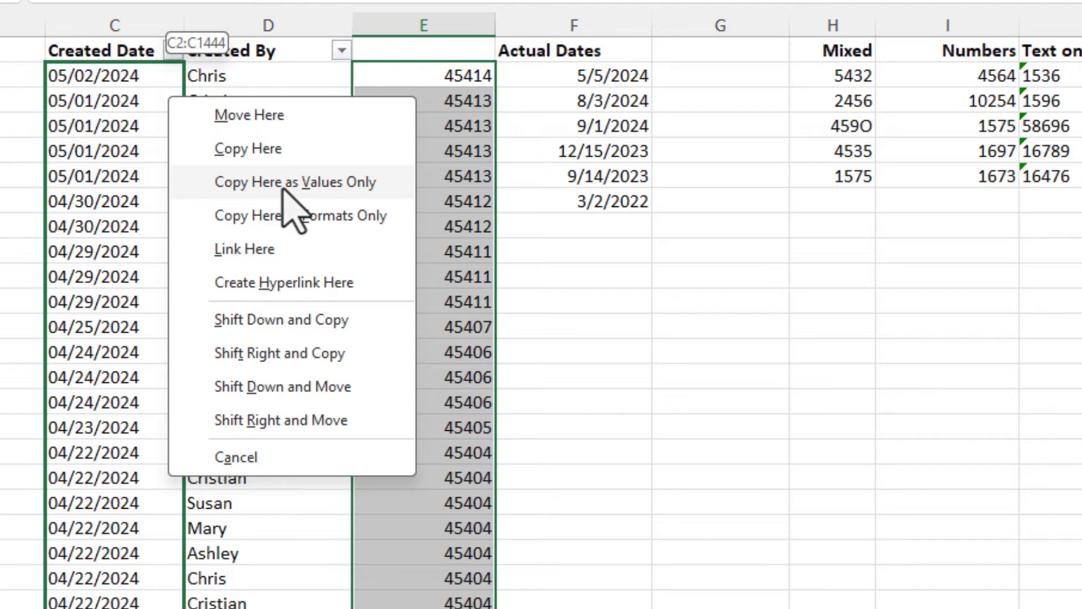
{"action": "left_click", "coordinate": [296, 182]}
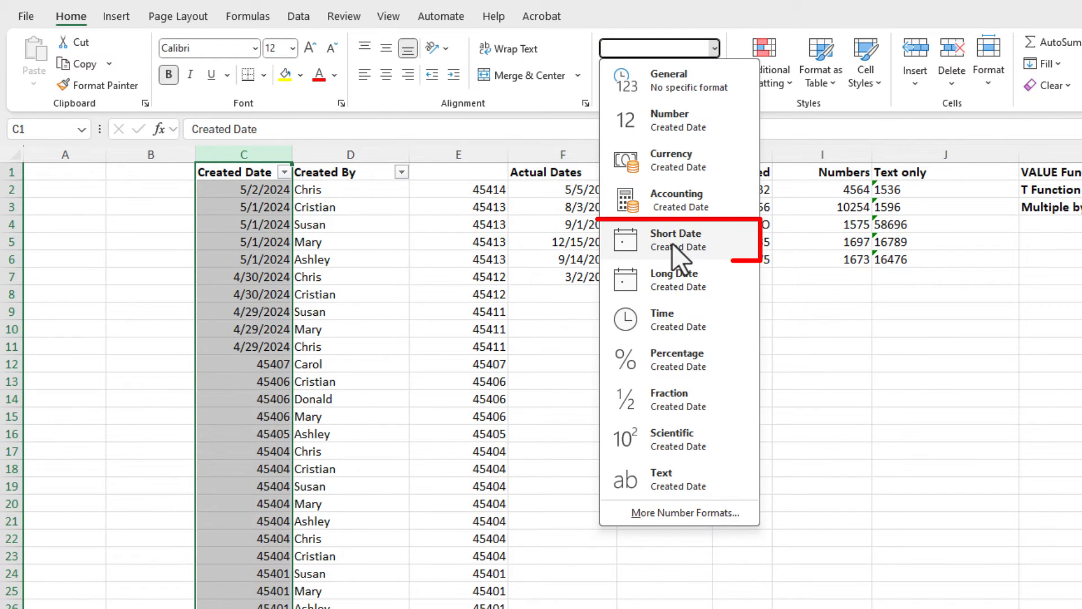
Format Created Date as Short Date and confirm its filter now groups by year
{"action": "left_click", "coordinate": [677, 239]}
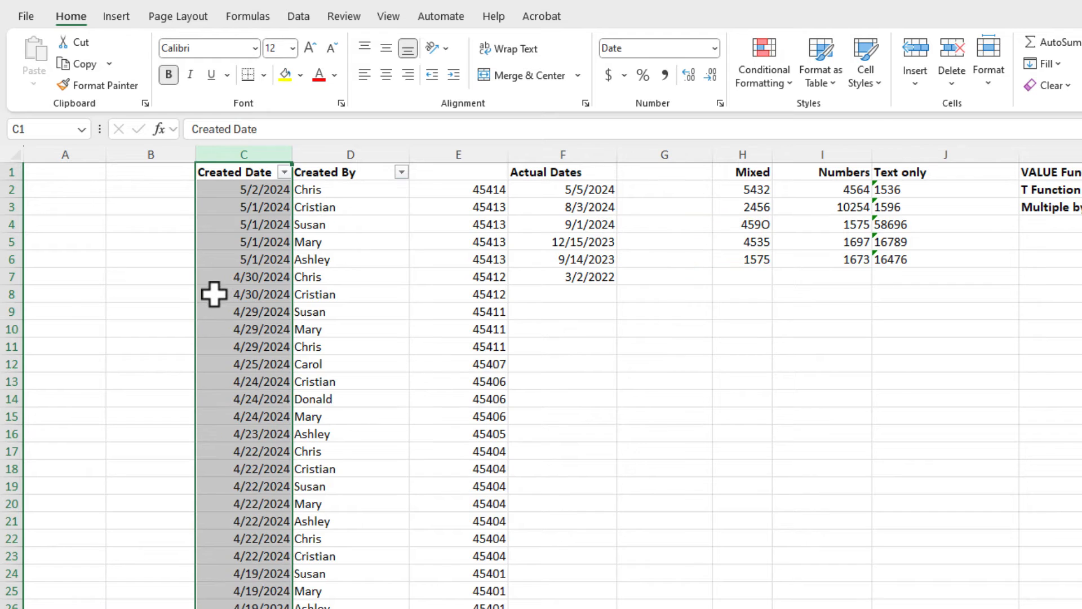
{"action": "left_click", "coordinate": [282, 171]}
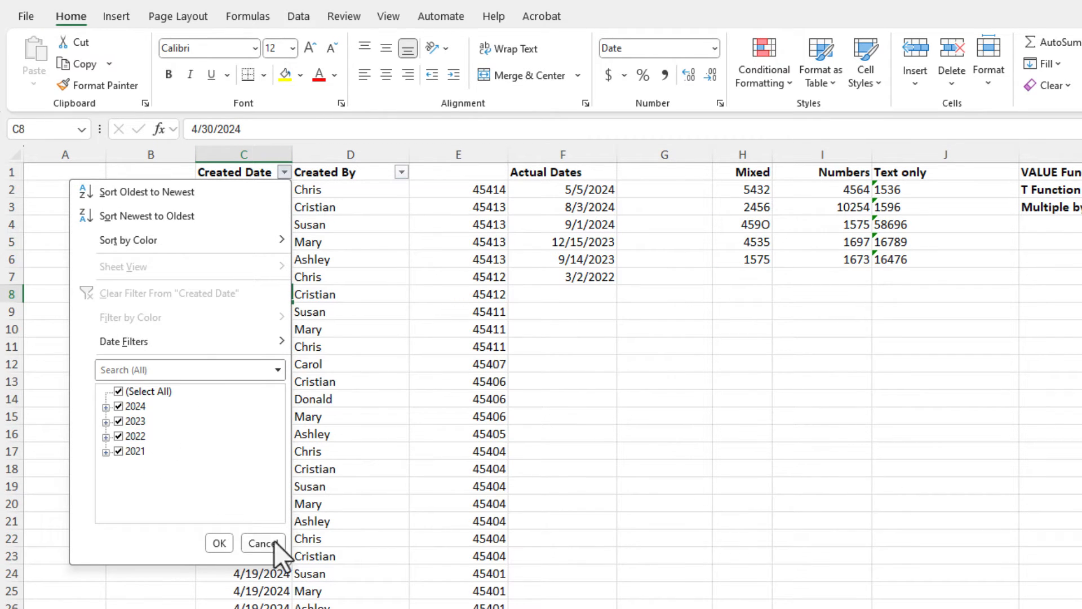
{"action": "left_click", "coordinate": [263, 543]}
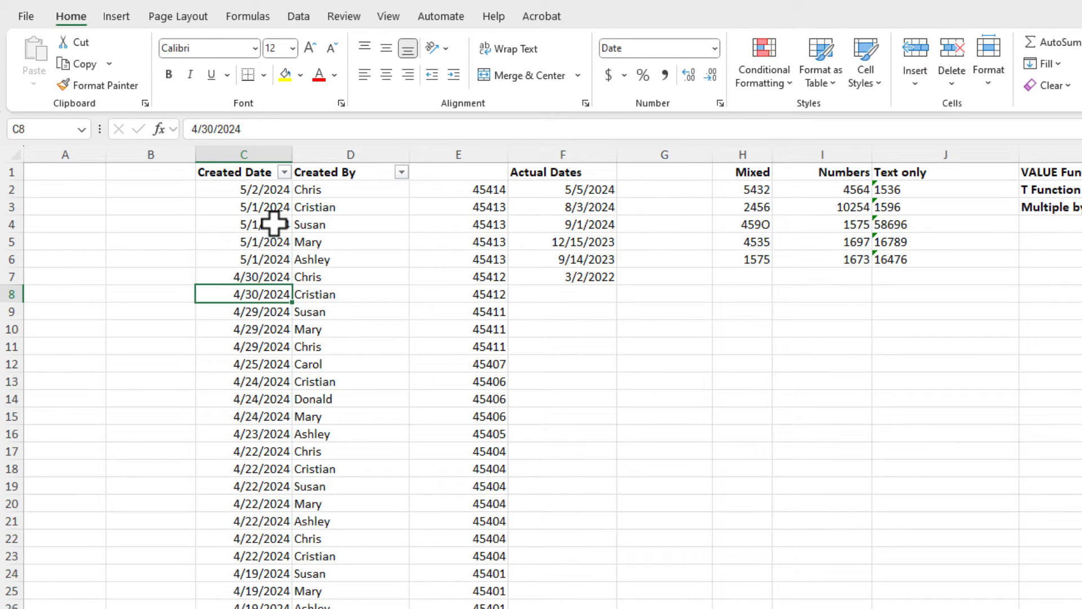
{"action": "mouse_move", "coordinate": [375, 230]}
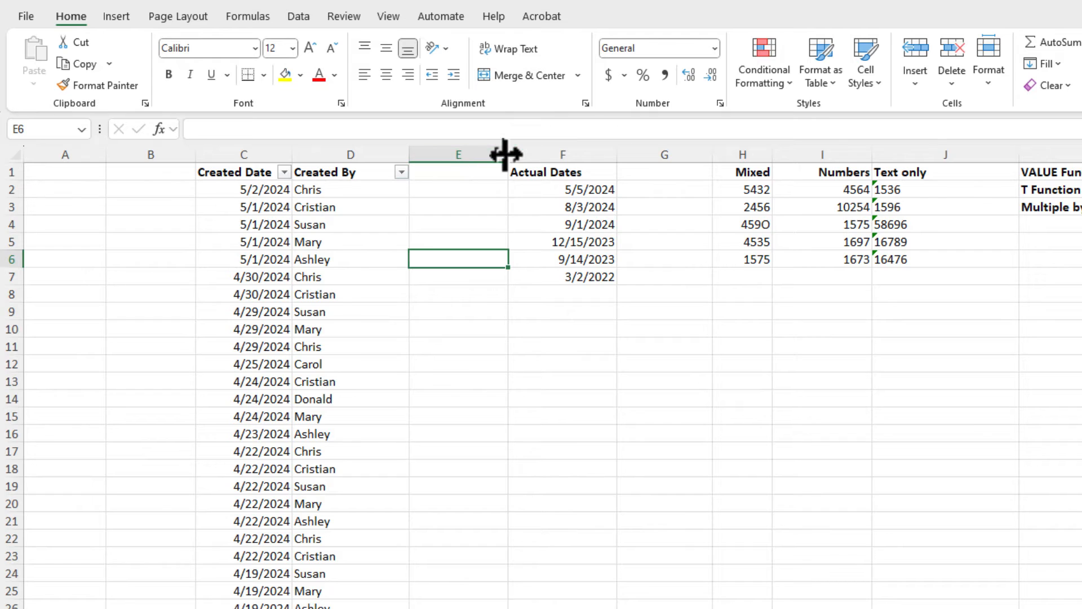
Narrow column E, enter 1 in a helper cell and copy it
{"action": "left_click_drag", "start_coordinate": [506, 153], "coordinate": [450, 153]}
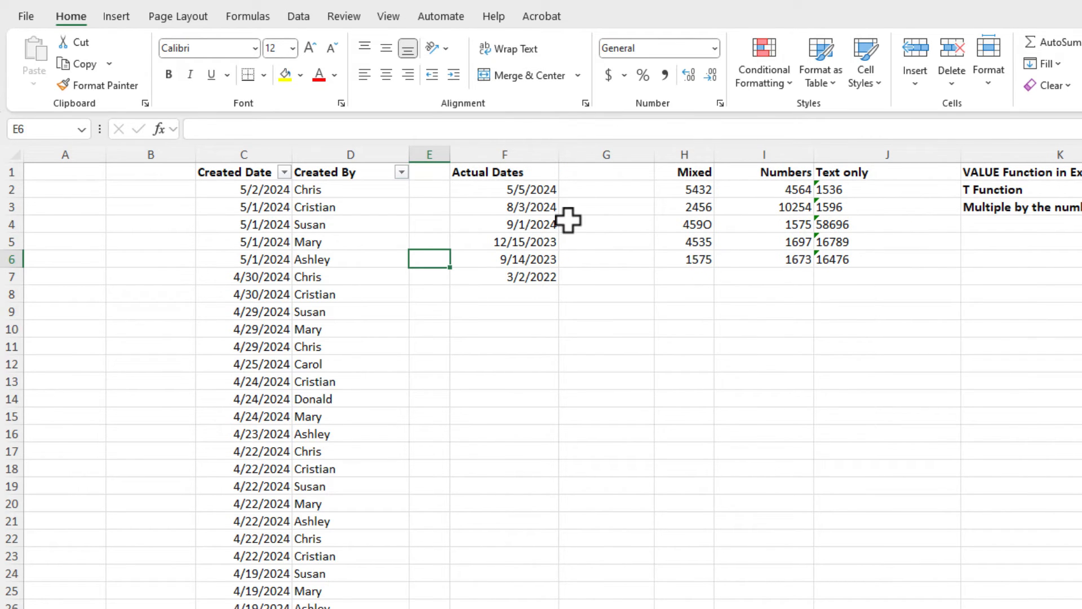
{"action": "mouse_move", "coordinate": [238, 192]}
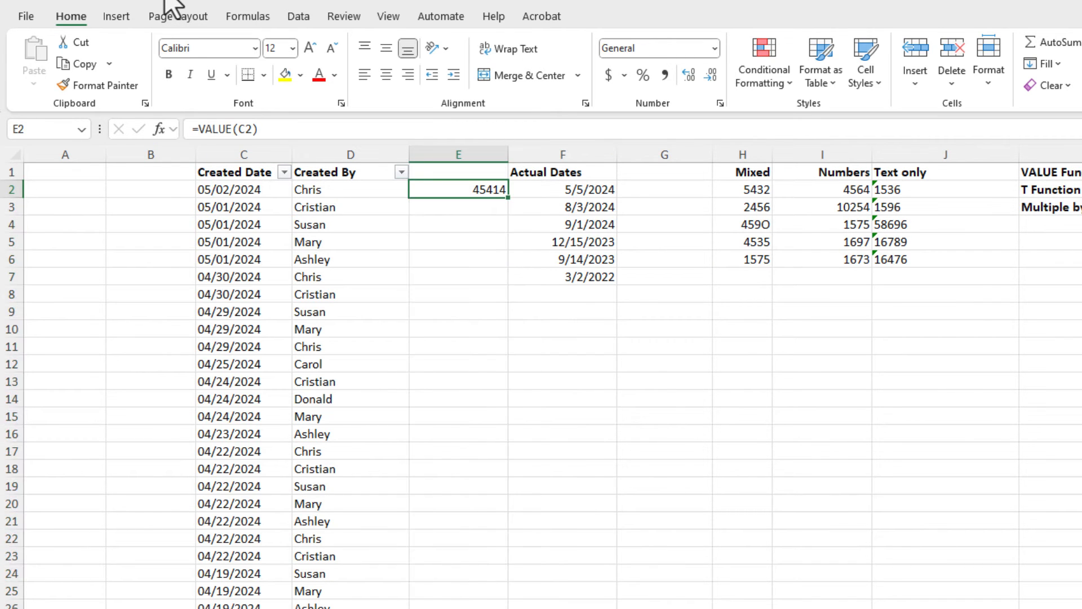
{"action": "mouse_move", "coordinate": [487, 235]}
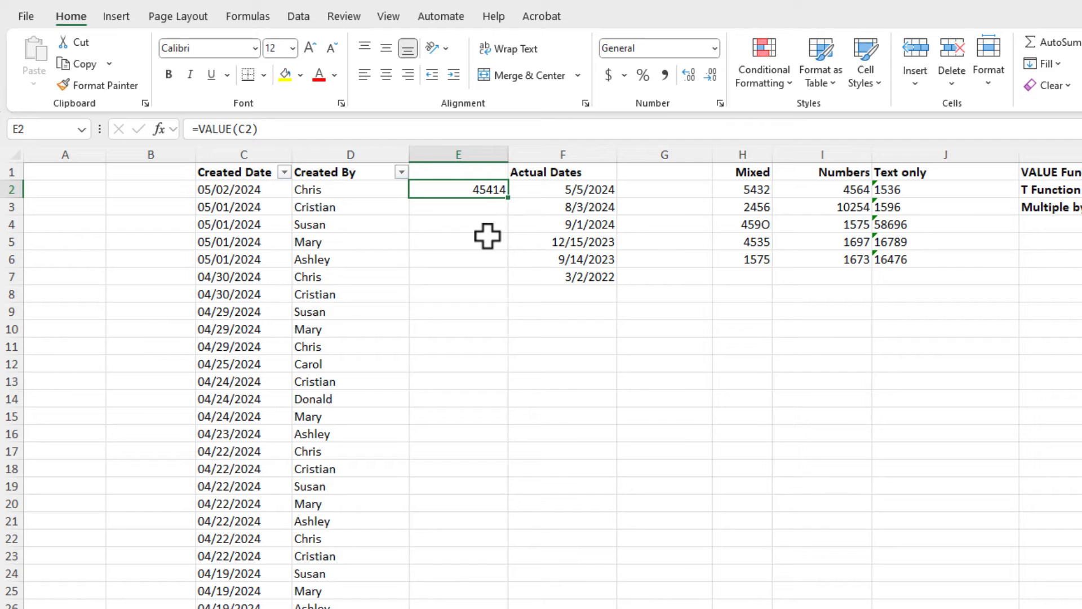
{"action": "type", "text": "1"}
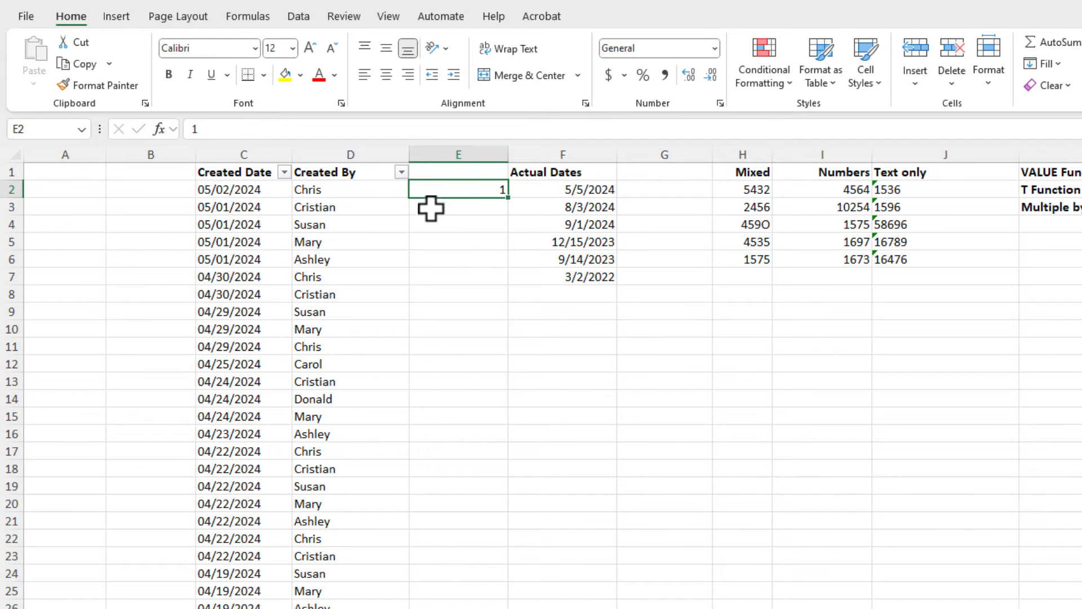
{"action": "right_click", "coordinate": [458, 189]}
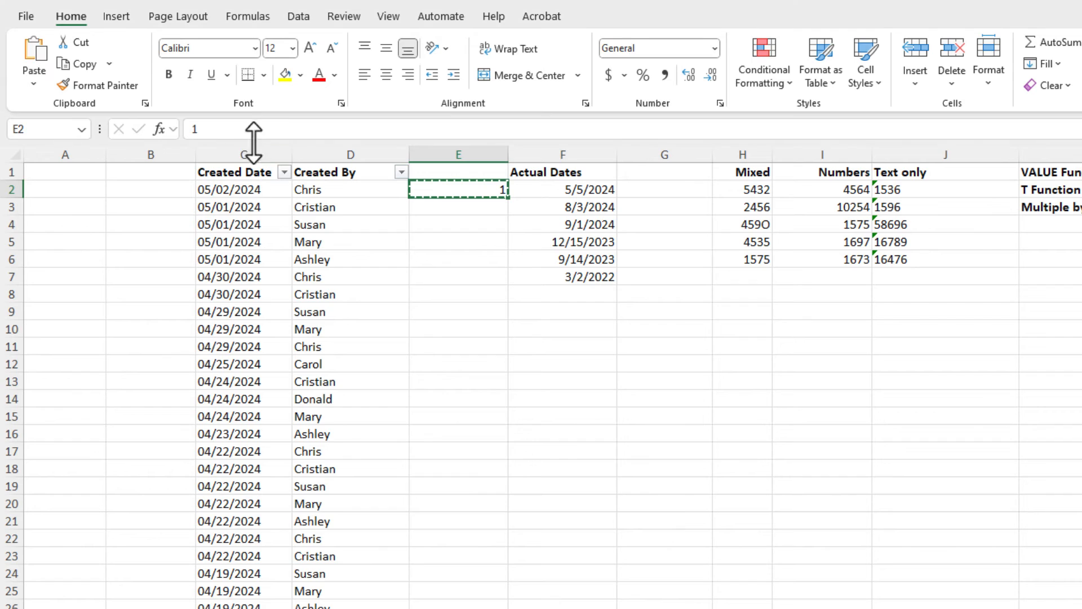
Paste Special onto column C with Multiply so the text dates become numbers
{"action": "left_click", "coordinate": [242, 155]}
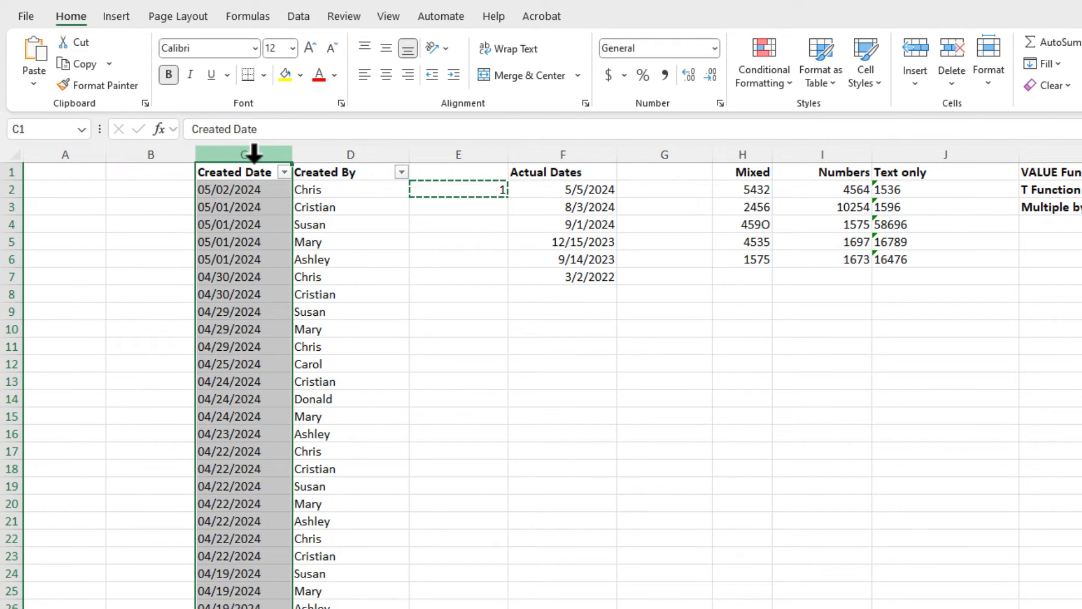
{"action": "left_click", "coordinate": [32, 81]}
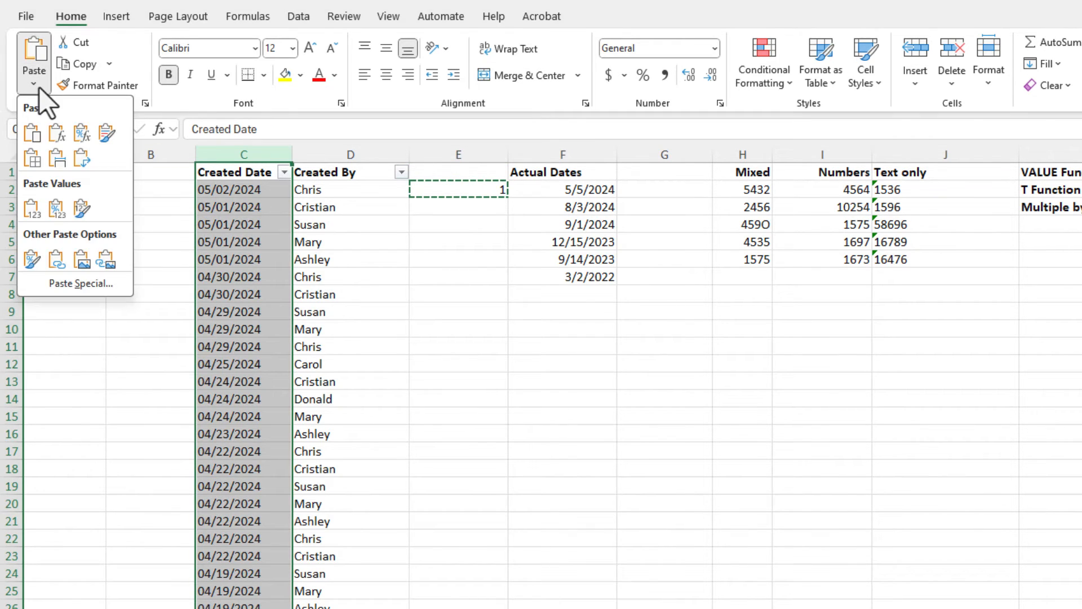
{"action": "left_click", "coordinate": [81, 283]}
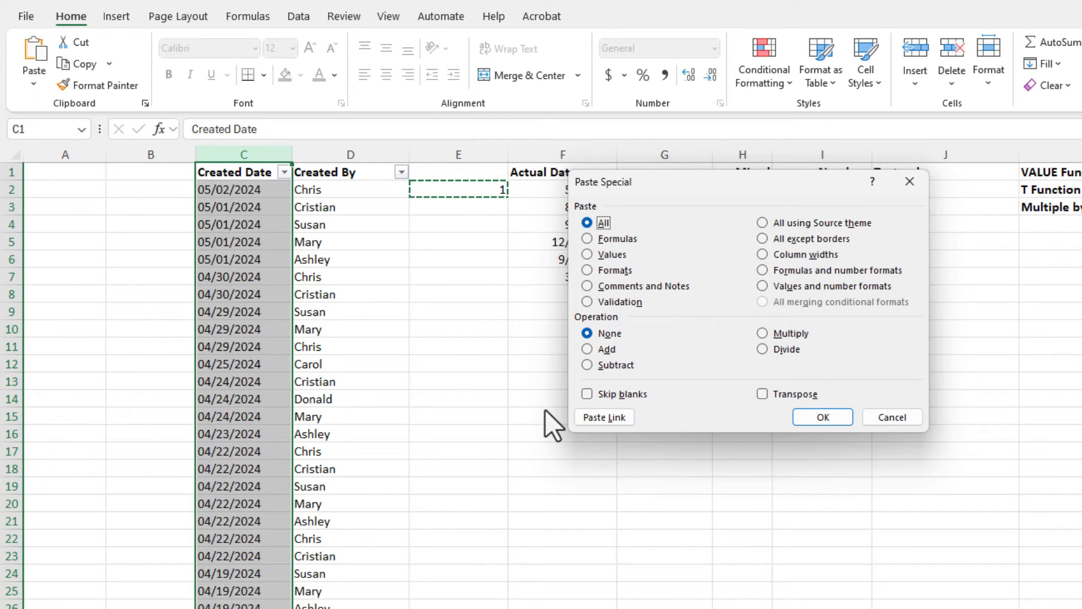
{"action": "left_click", "coordinate": [762, 333]}
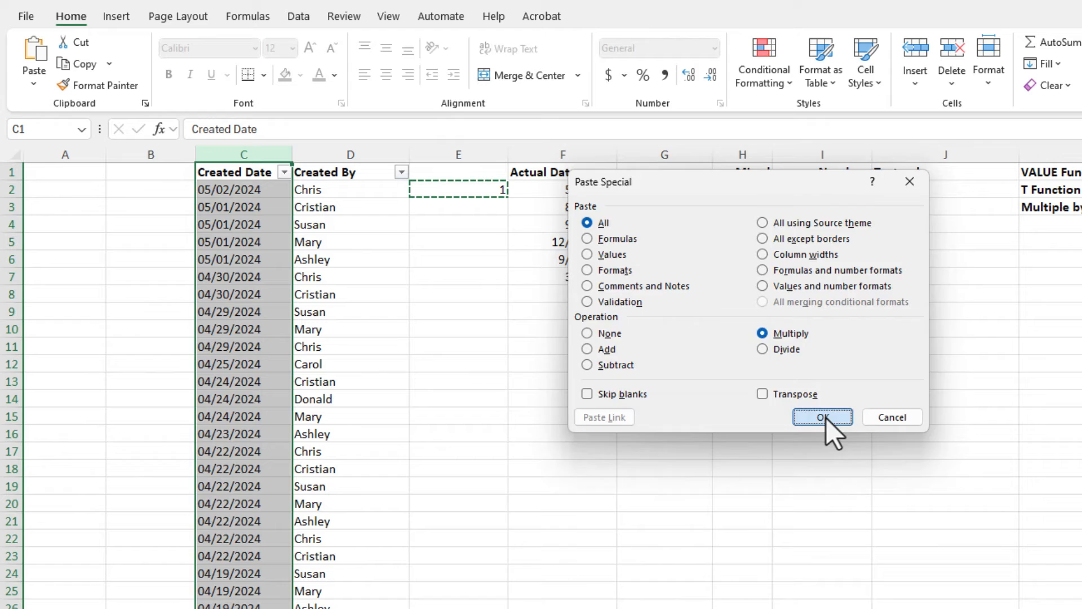
{"action": "left_click", "coordinate": [821, 417]}
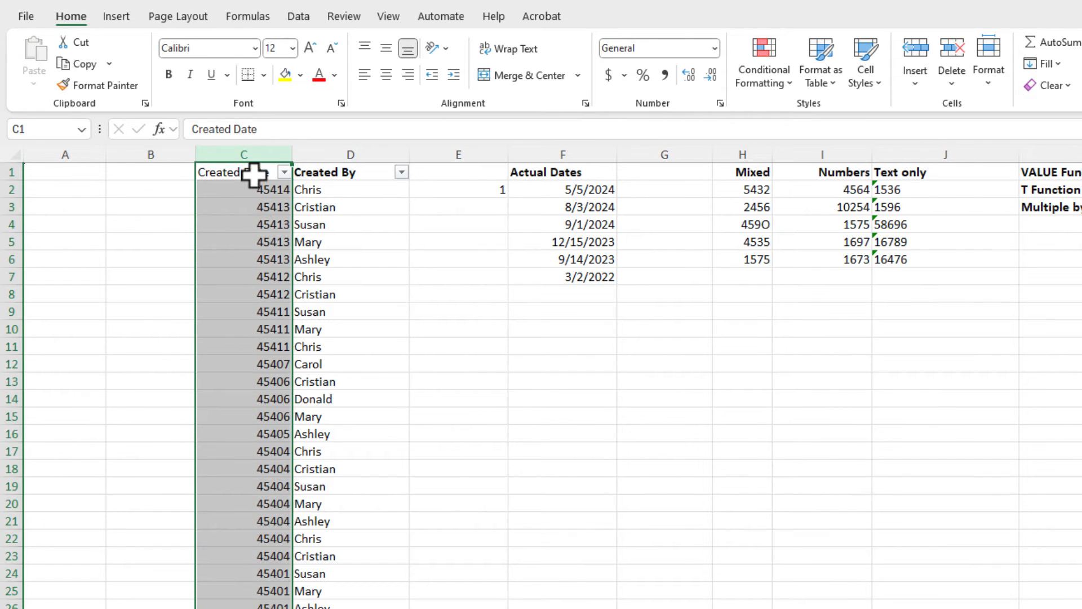
Format column C as Short Date (e.g. 5/2/2024) and check the filter's year grouping
{"action": "left_click", "coordinate": [657, 48]}
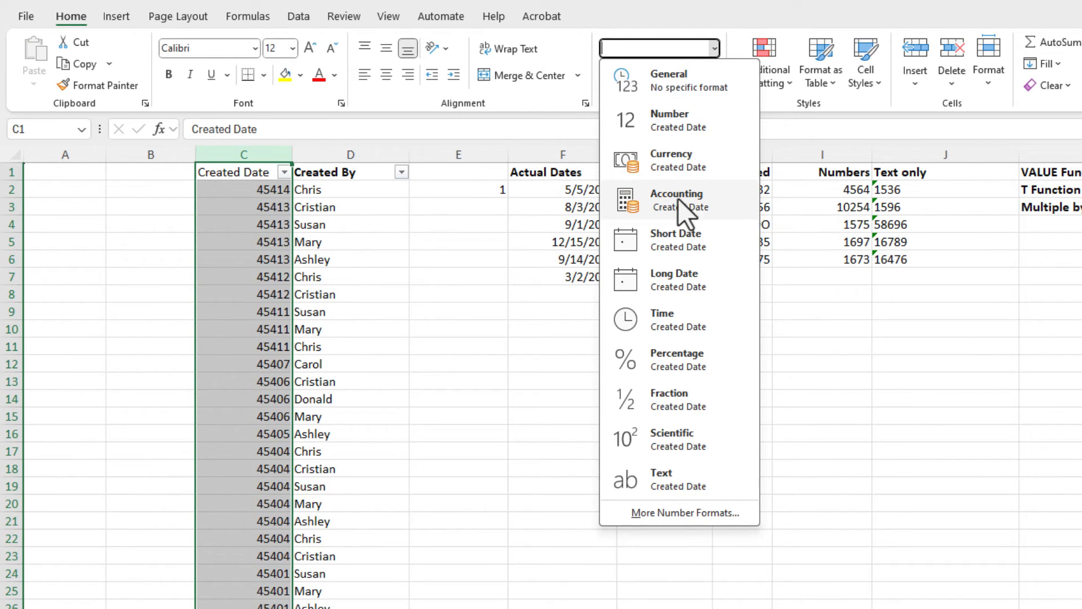
{"action": "left_click", "coordinate": [675, 239]}
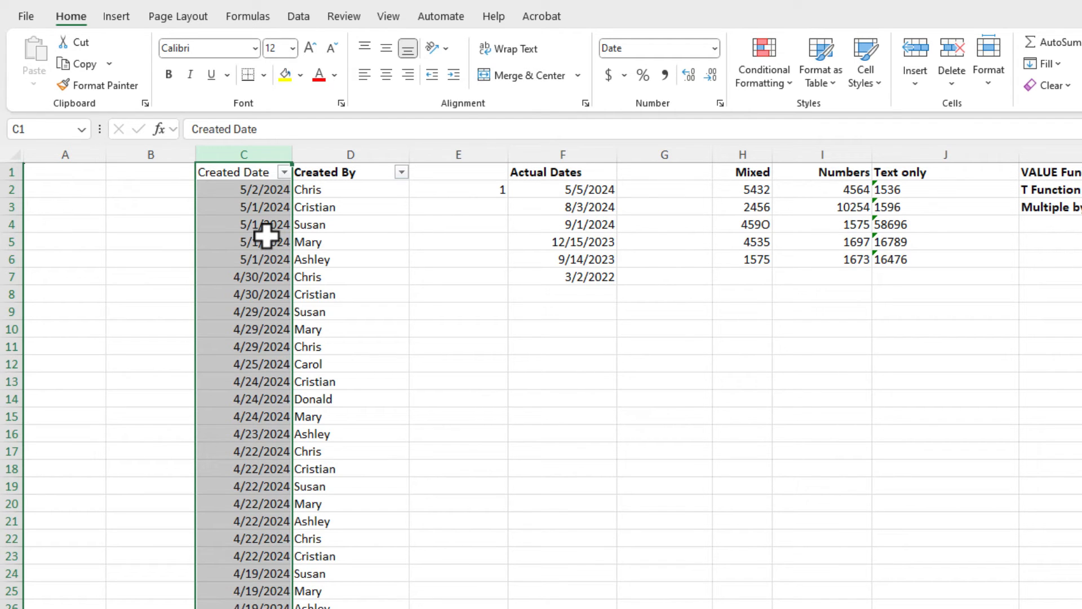
{"action": "left_click", "coordinate": [264, 206]}
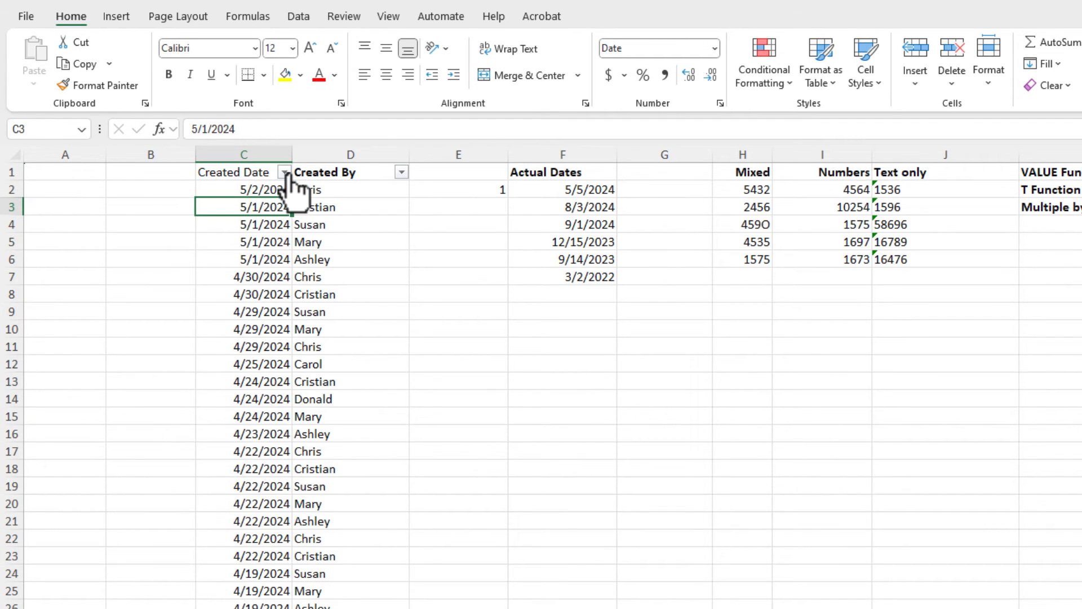
{"action": "left_click", "coordinate": [282, 172]}
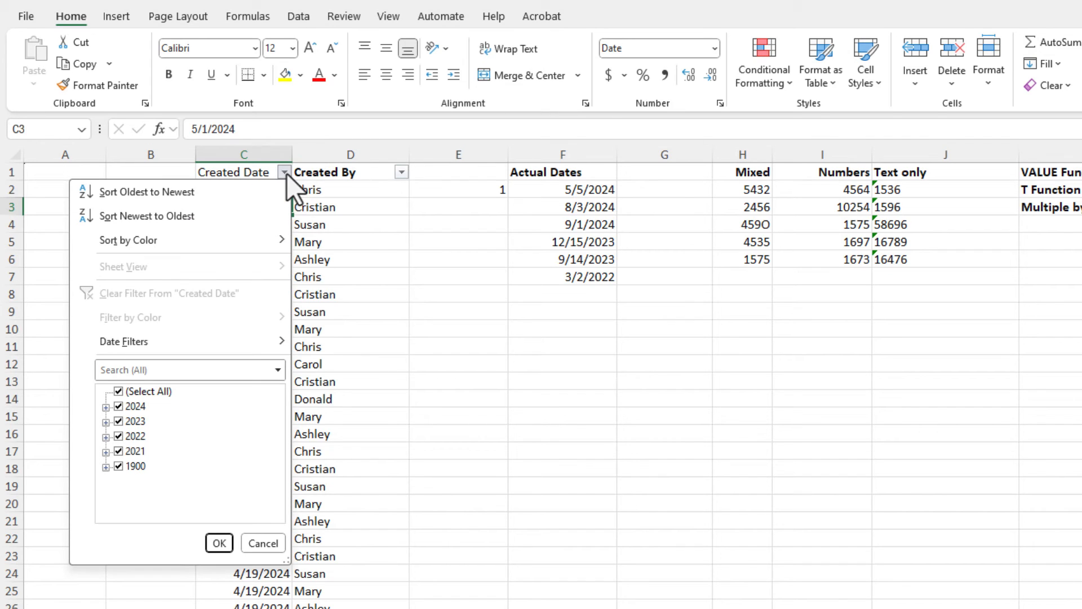
{"action": "mouse_move", "coordinate": [262, 543]}
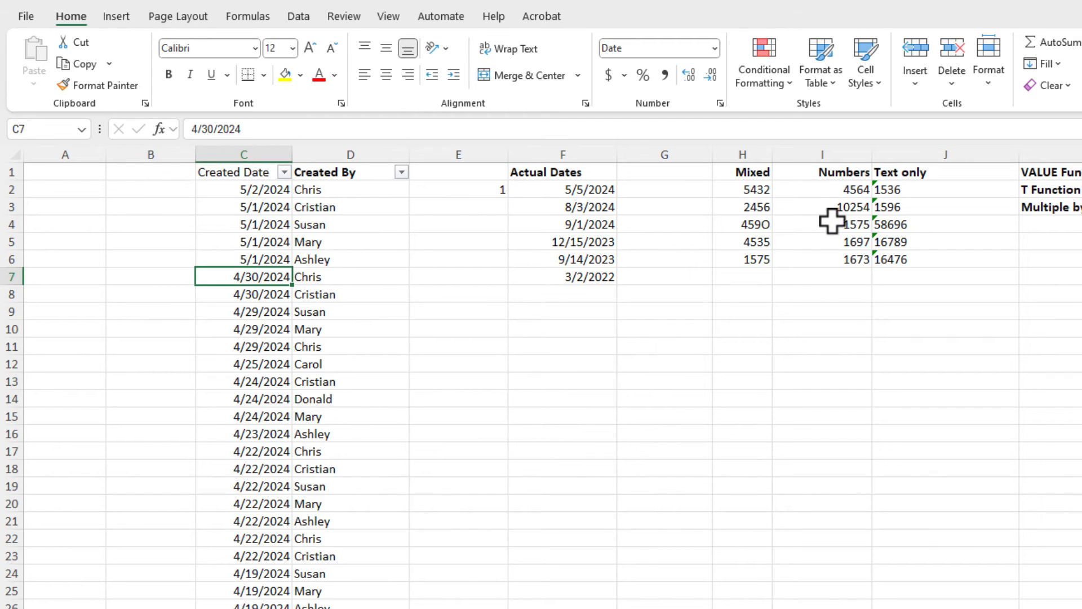
{"action": "mouse_move", "coordinate": [757, 299]}
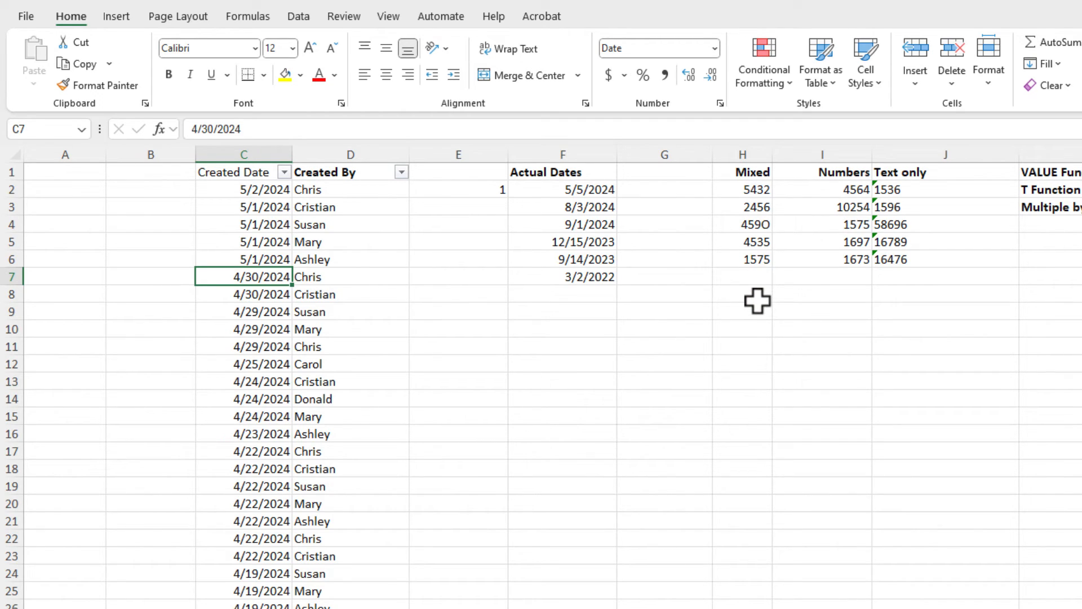
{"action": "mouse_move", "coordinate": [738, 205]}
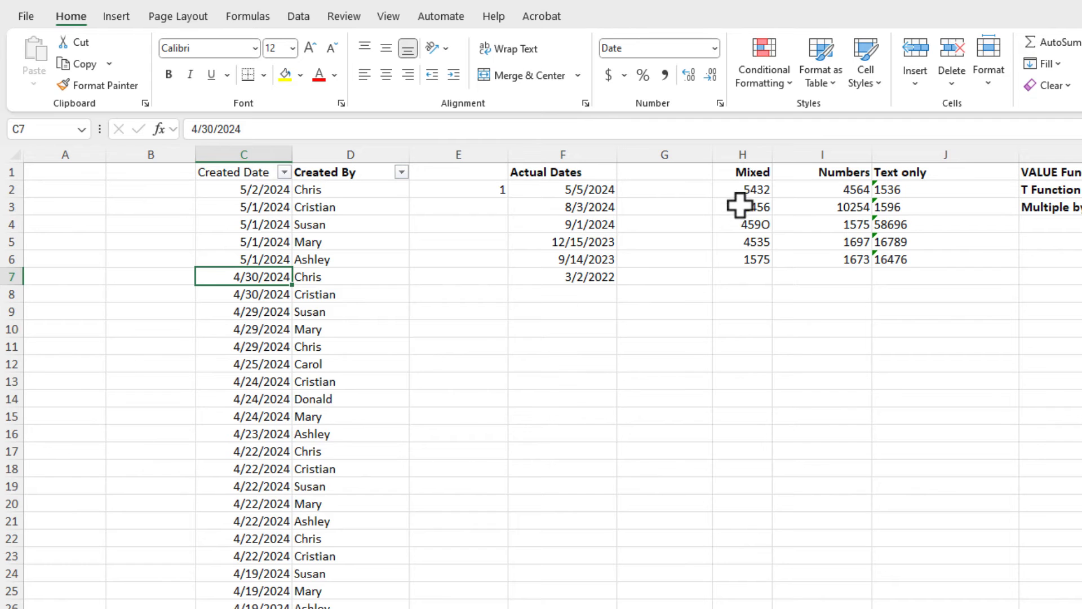
Insert a helper column beside Mixed and start a =T() formula to flag text entries
{"action": "left_click", "coordinate": [742, 154]}
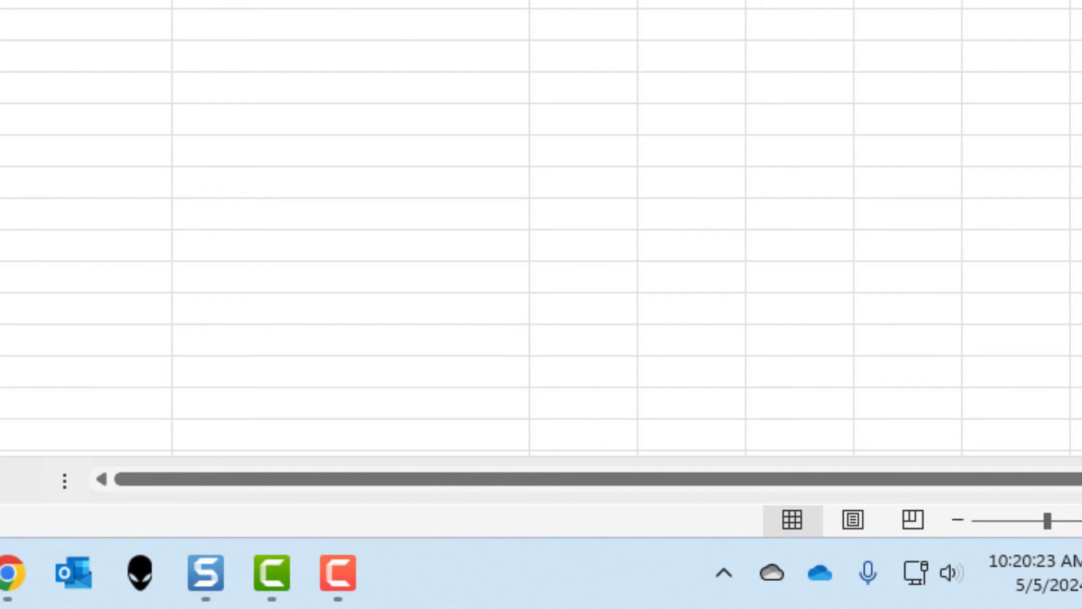
{"action": "right_click", "coordinate": [821, 155]}
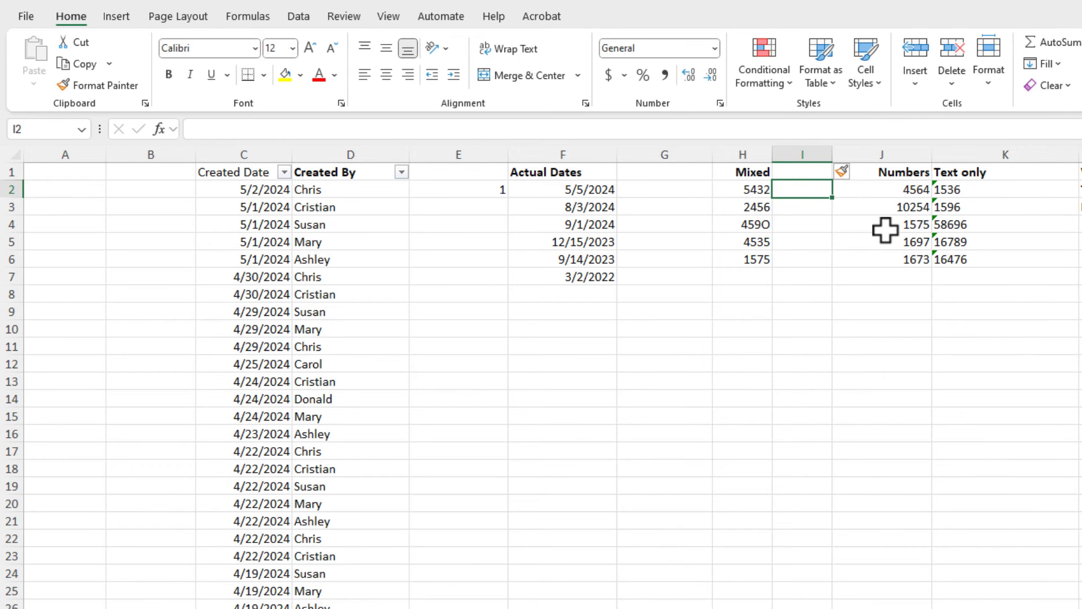
{"action": "type", "text": "=t"}
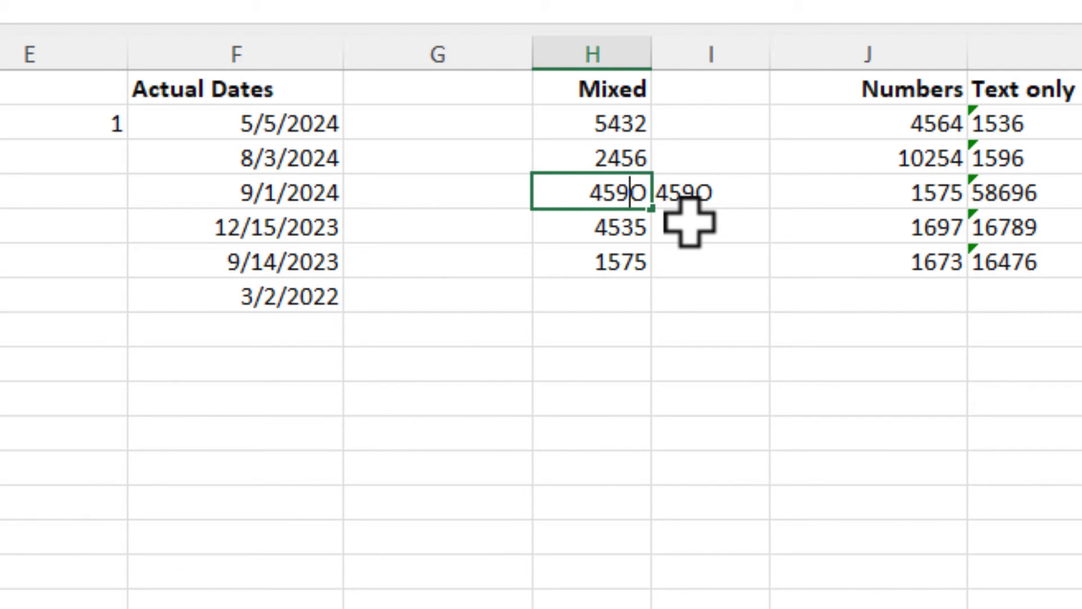
Correct 459O to 4590, verify it, and select the helper column for removal
{"action": "key", "text": "Backspace"}
{"action": "type", "text": "0"}
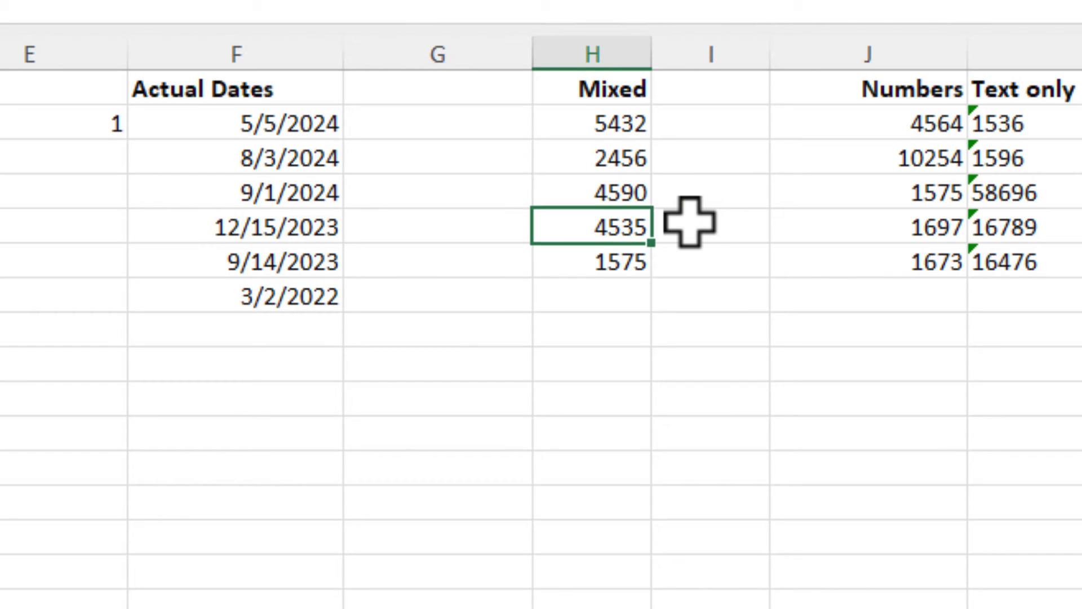
{"action": "left_click", "coordinate": [609, 53]}
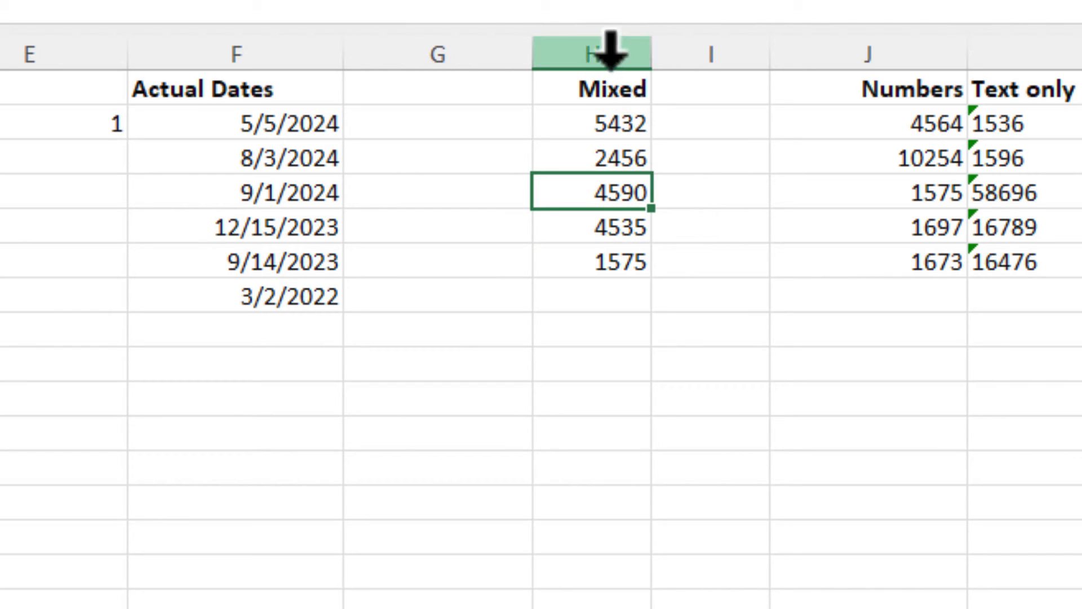
{"action": "left_click", "coordinate": [589, 53]}
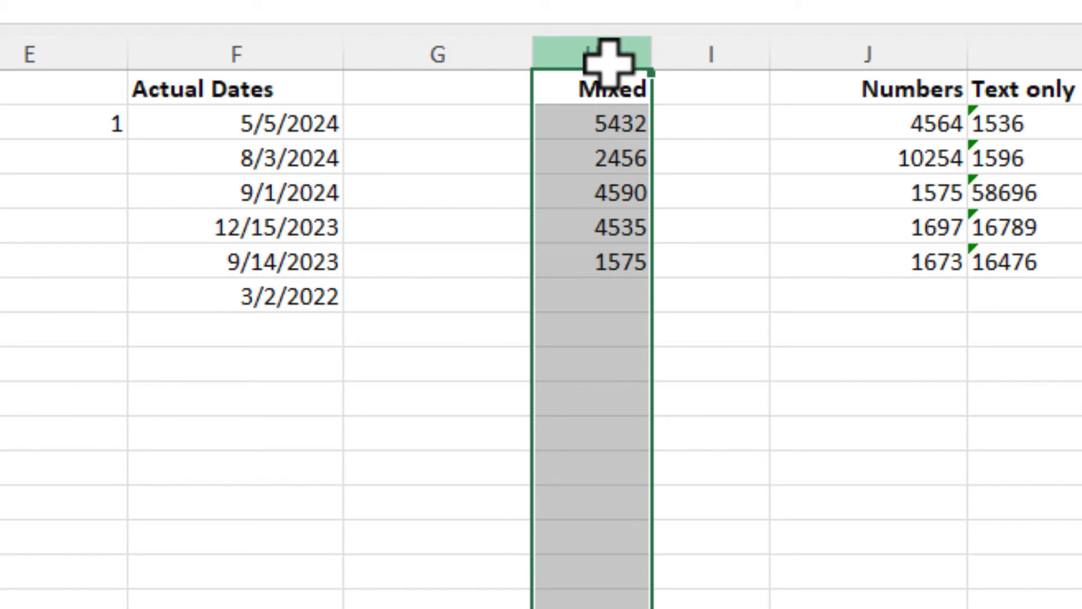
{"action": "scroll", "scroll_direction": "right", "scroll_amount": 3}
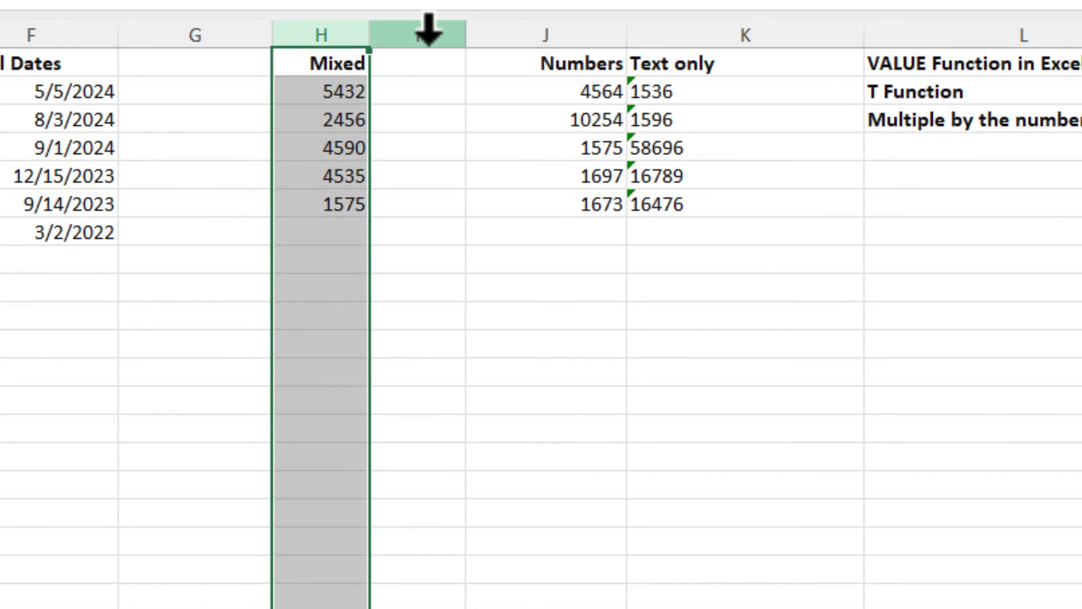
{"action": "left_click", "coordinate": [416, 35]}
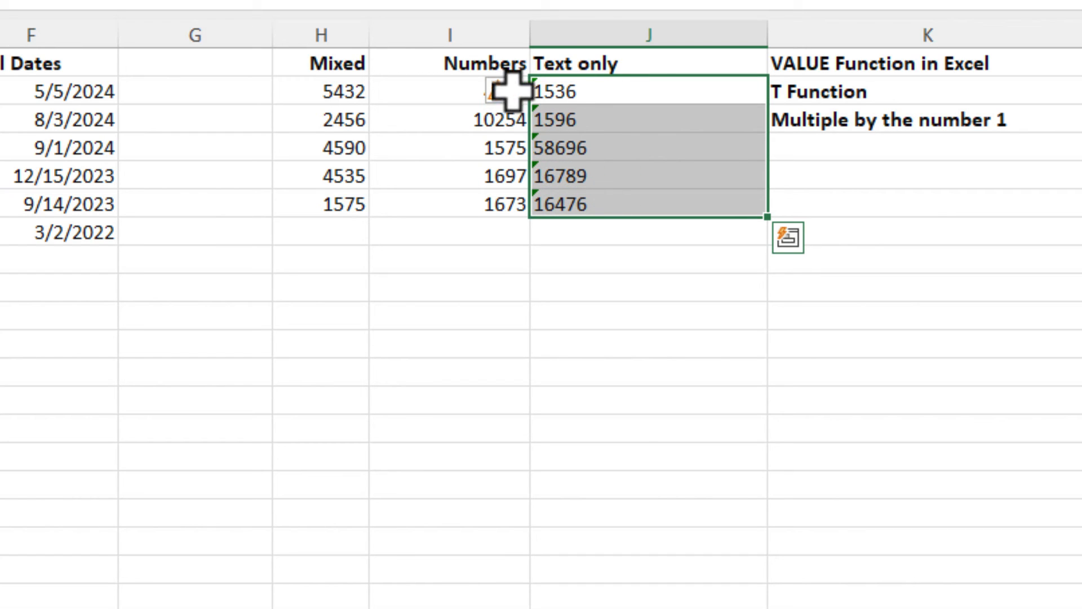
Use the error warning's Convert to Number on the Text only entries J2:J6
{"action": "left_click", "coordinate": [499, 91]}
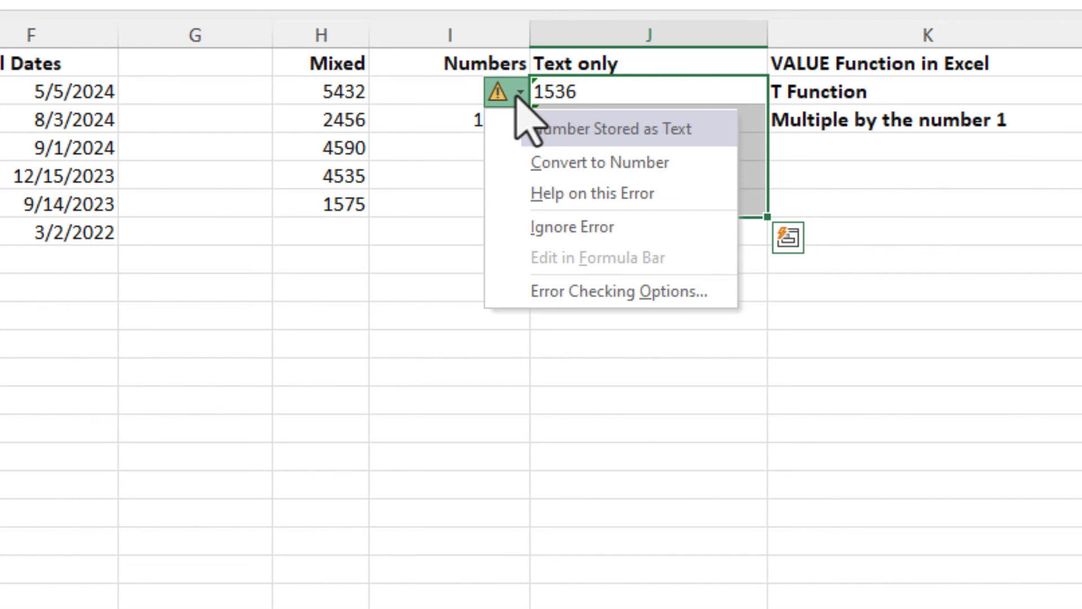
{"action": "left_click", "coordinate": [598, 162]}
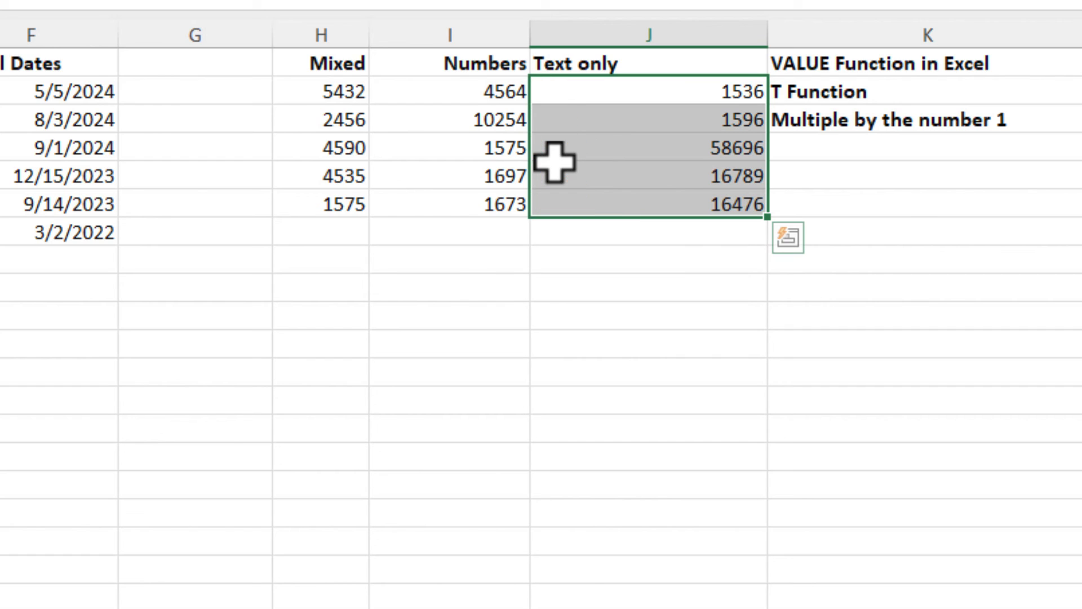
{"action": "mouse_move", "coordinate": [642, 113]}
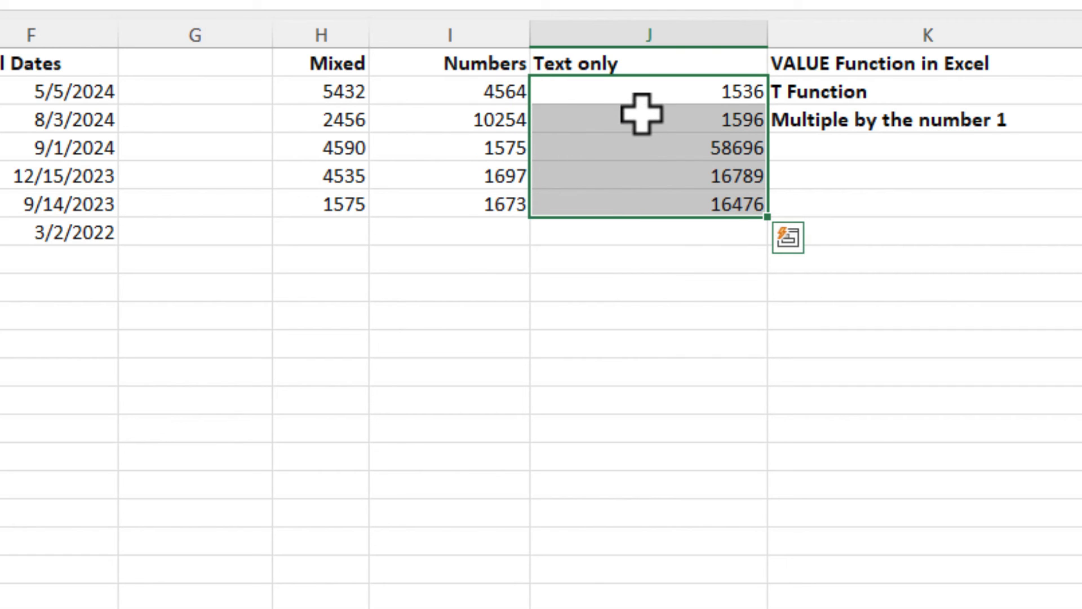
{"action": "mouse_move", "coordinate": [642, 115]}
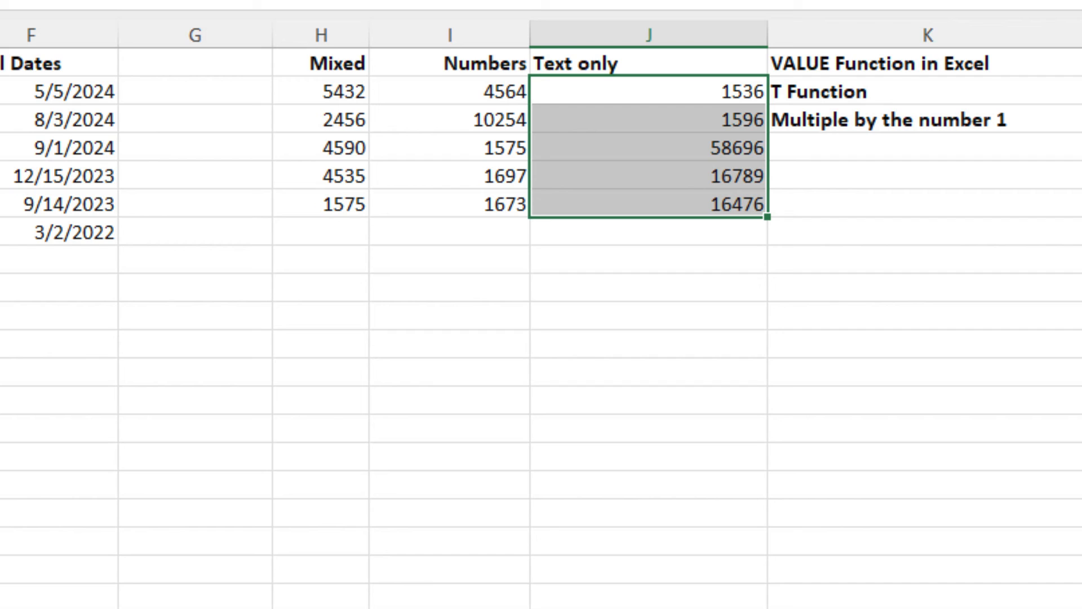